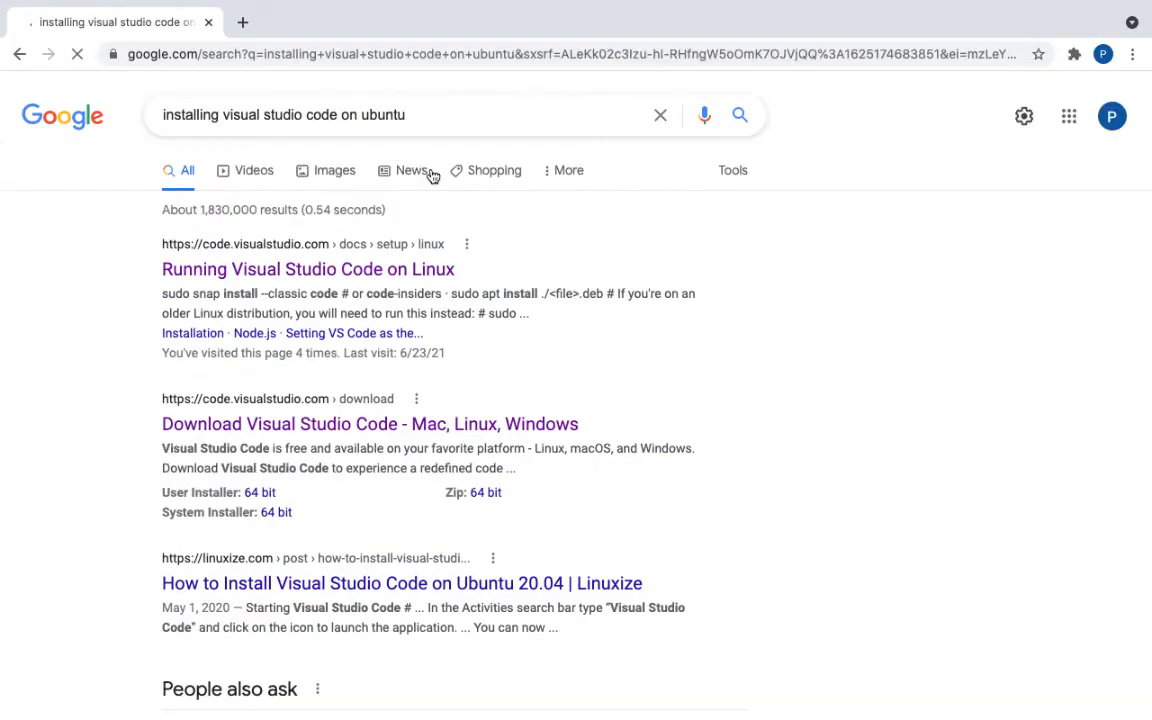
# Step: Open the 'Running Visual Studio Code on Linux' guide, then launch a new terminal
pyautogui.click(306, 269)
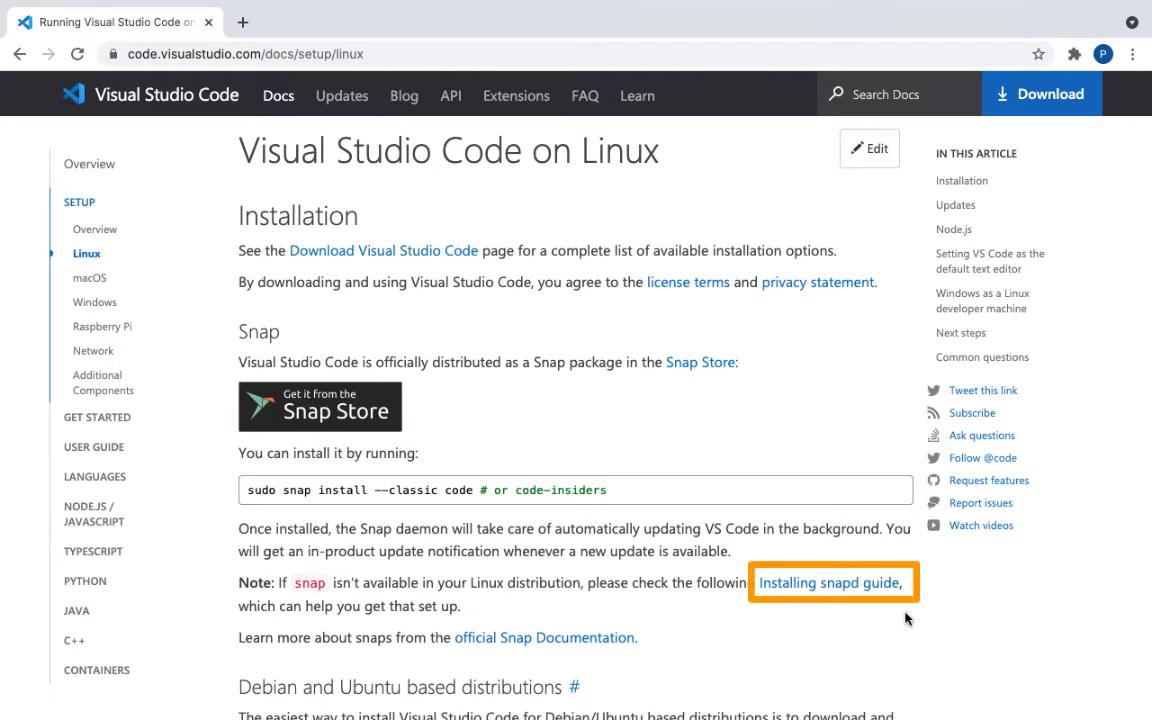
pyautogui.click(27, 528)
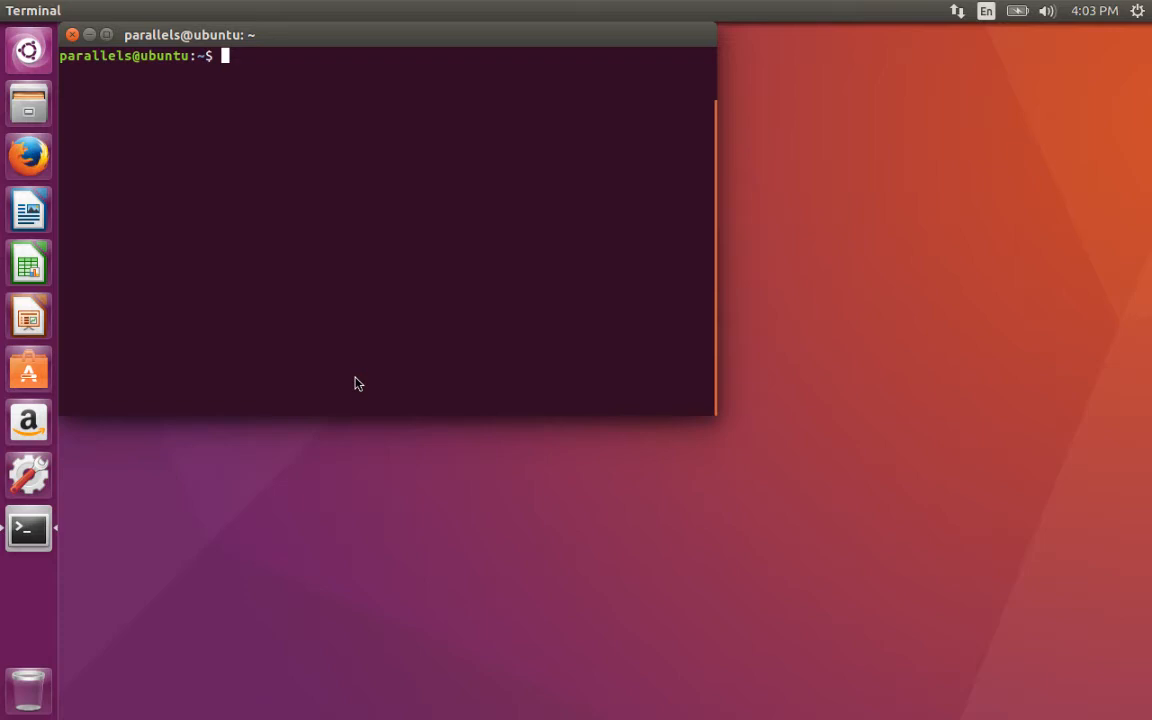
# Step: Run sudo apt update and sudo apt upgrade, confirming with y, then clear the screen
pyautogui.write('sudo apt update')
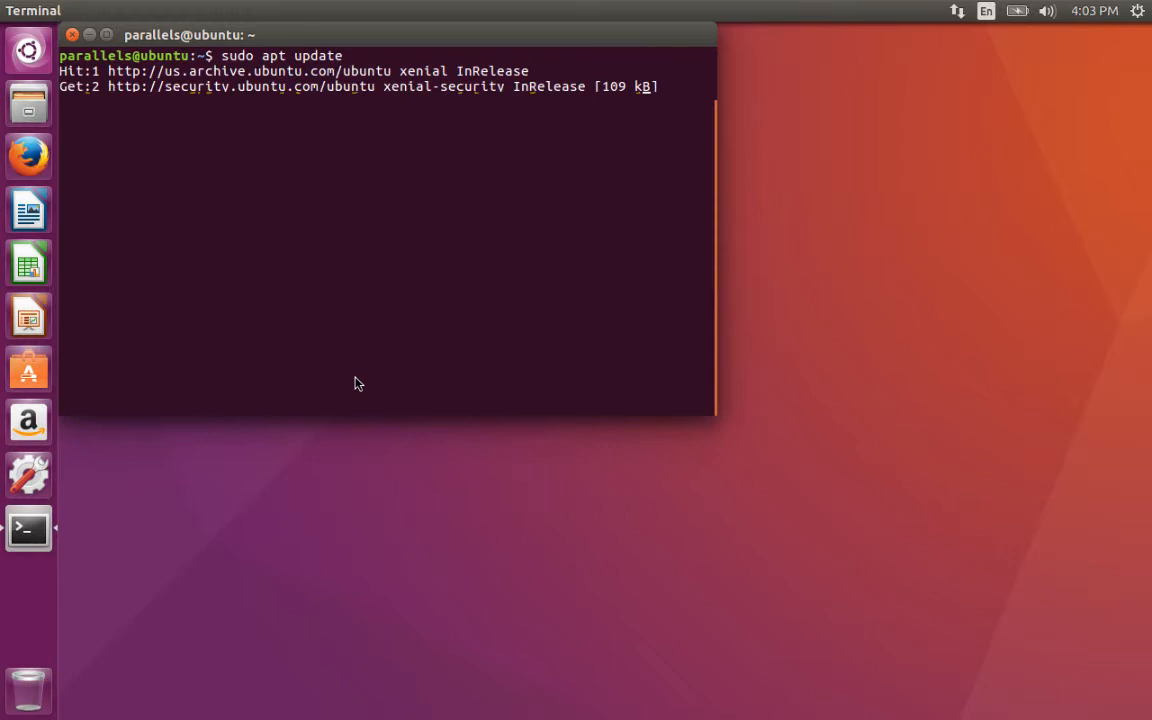
pyautogui.write('c')
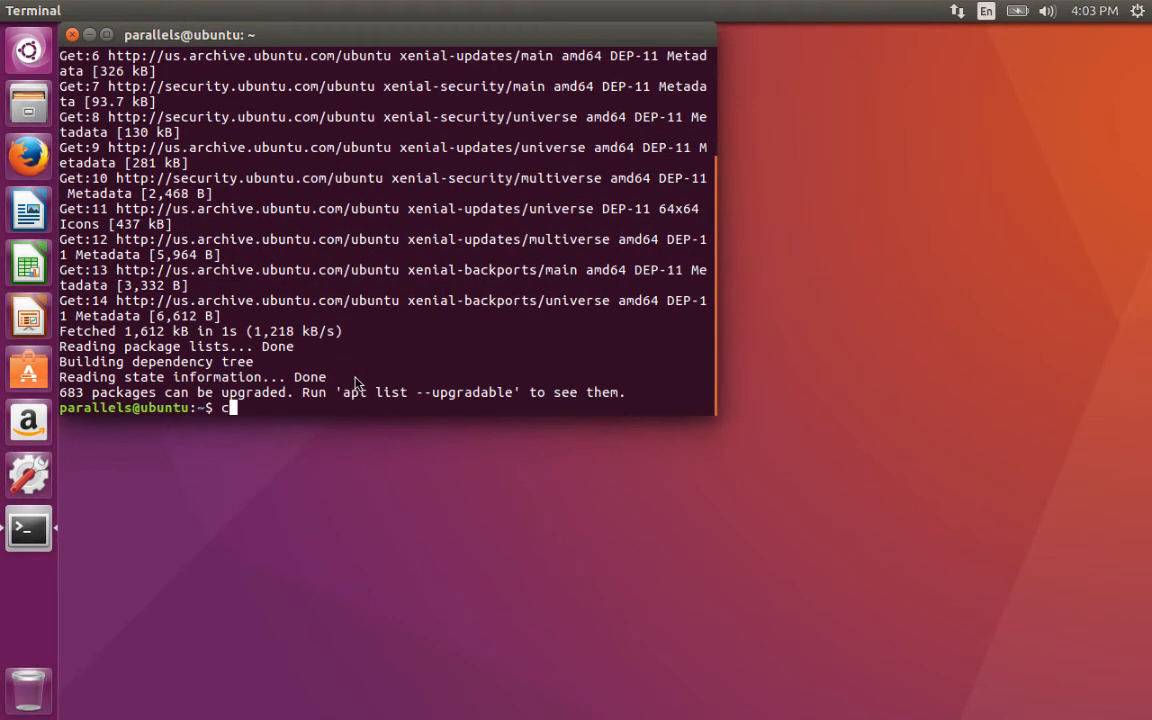
pyautogui.write('sudo apt upgrade')
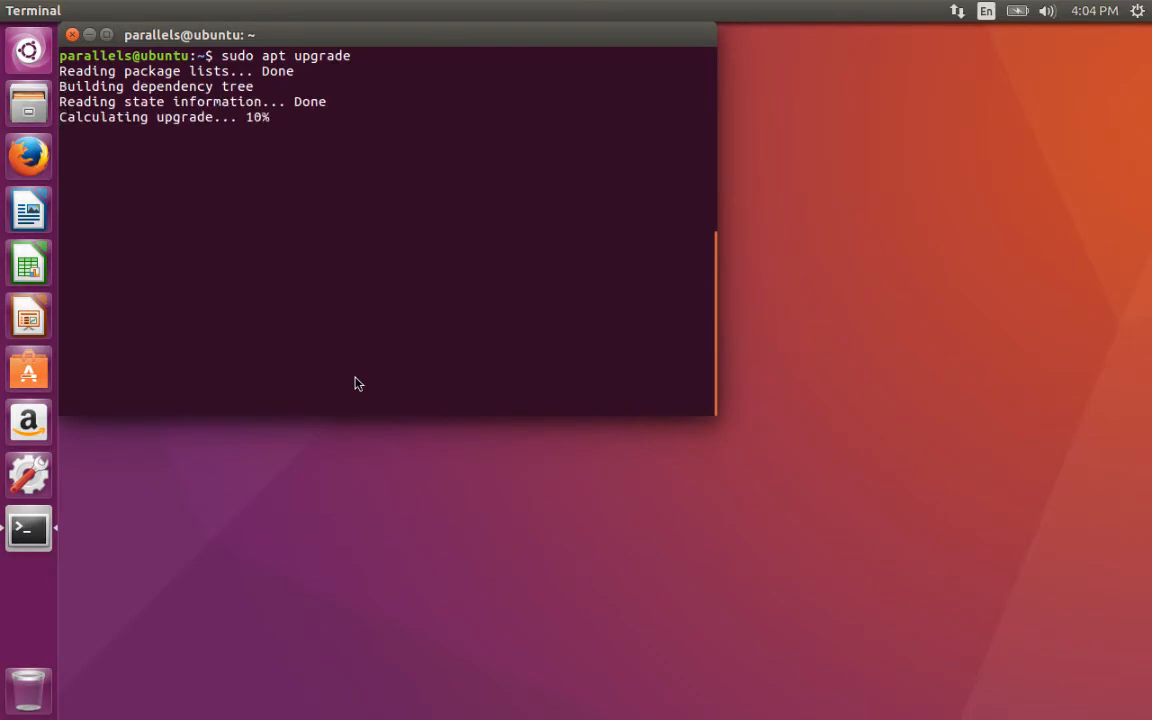
pyautogui.write('y')
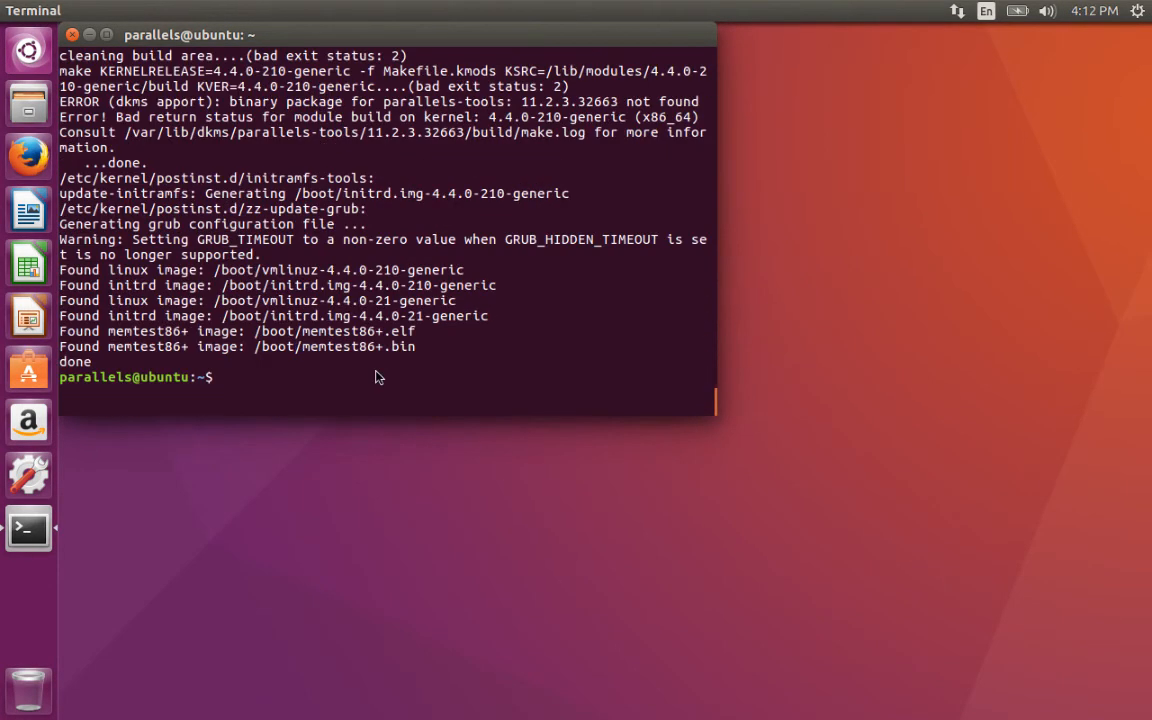
pyautogui.write('clear sc')
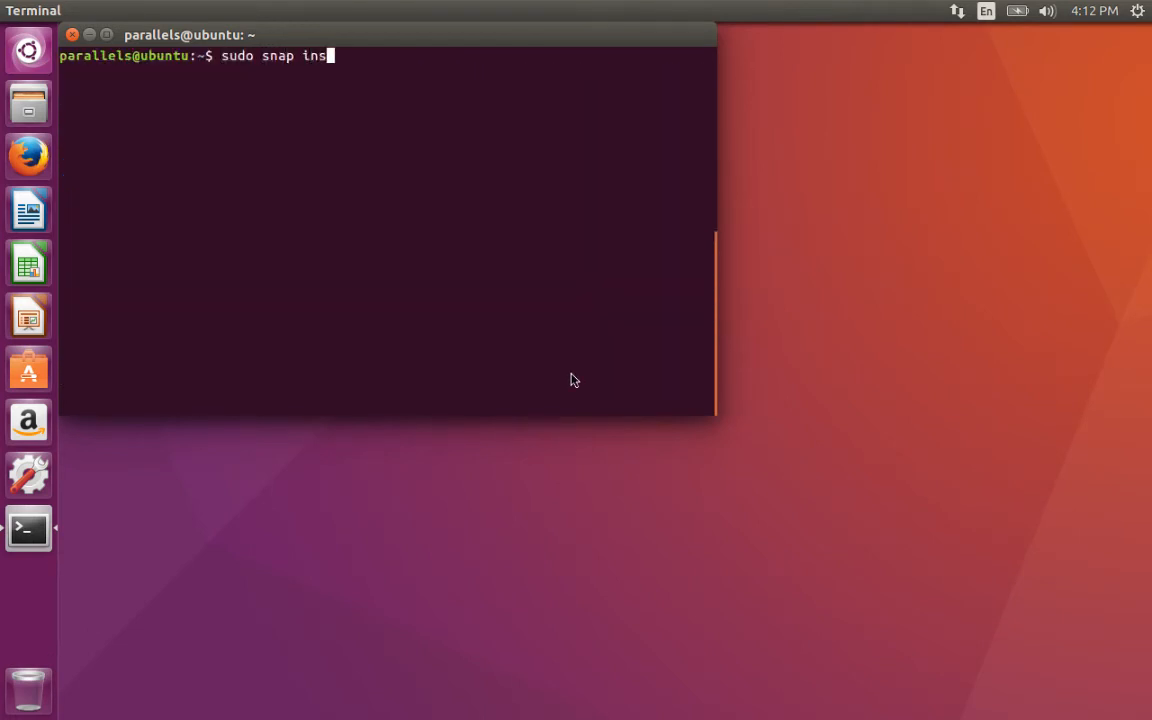
# Step: Install VS Code with 'sudo snap install code --classic'
pyautogui.write('tall')
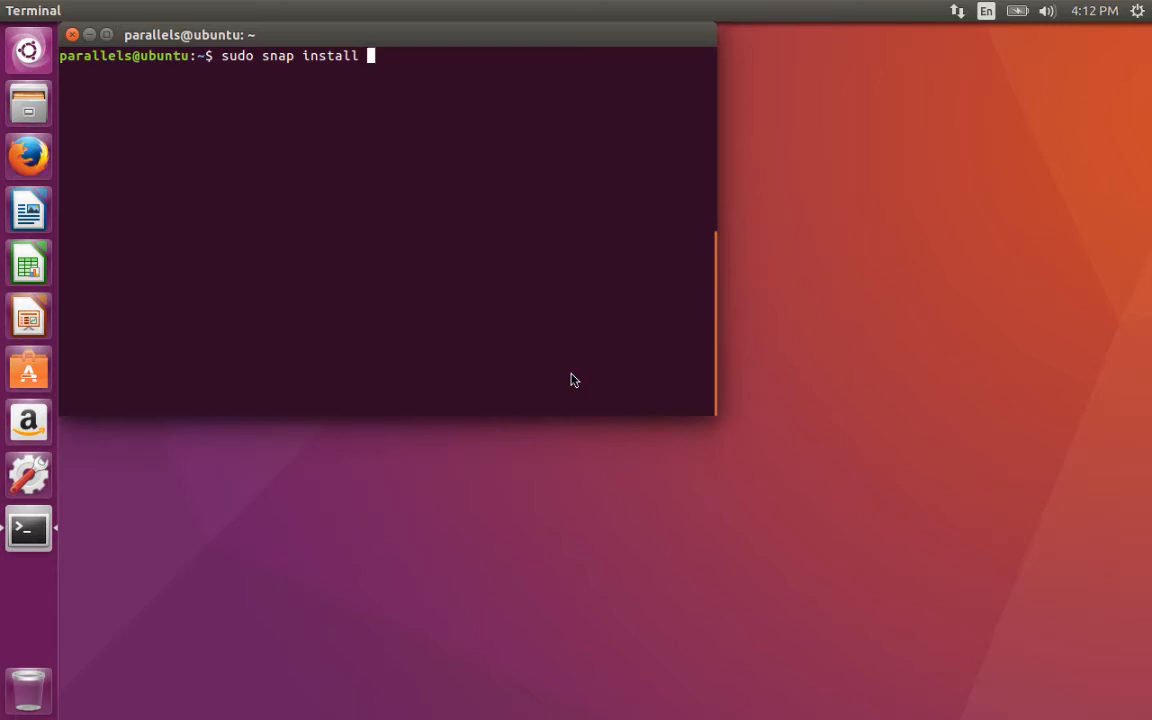
pyautogui.write('code --c')
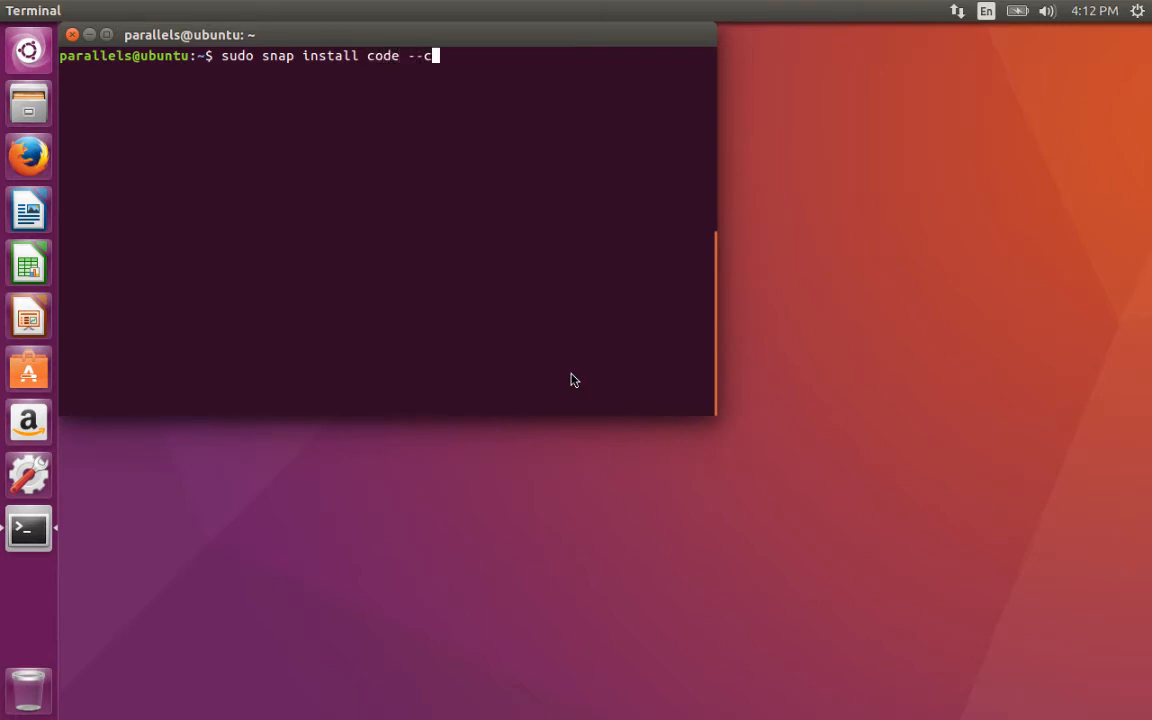
pyautogui.write('lassic')
pyautogui.write('code')
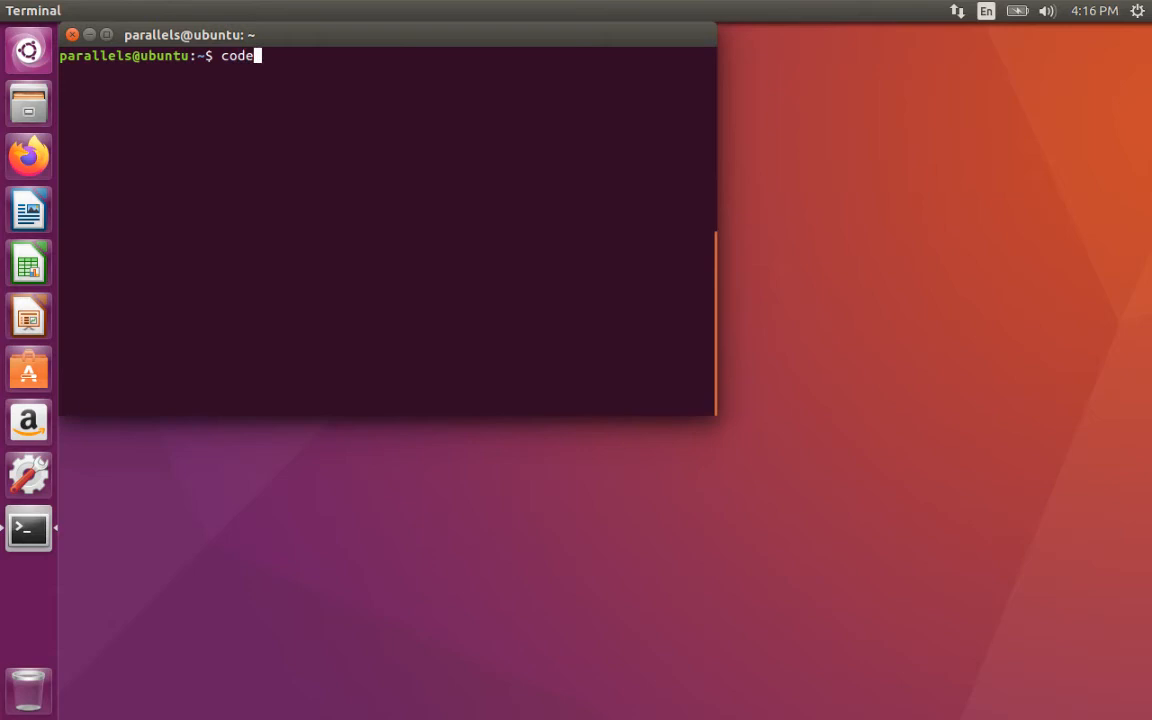
pyautogui.write('.')
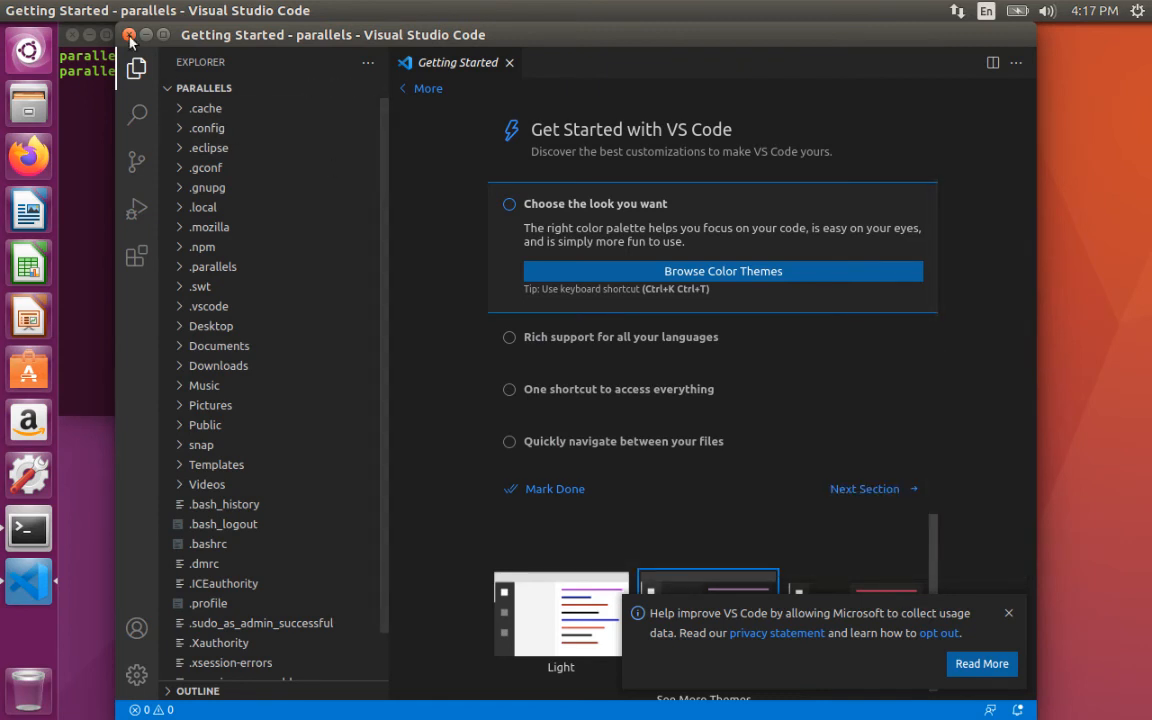
pyautogui.click(28, 528)
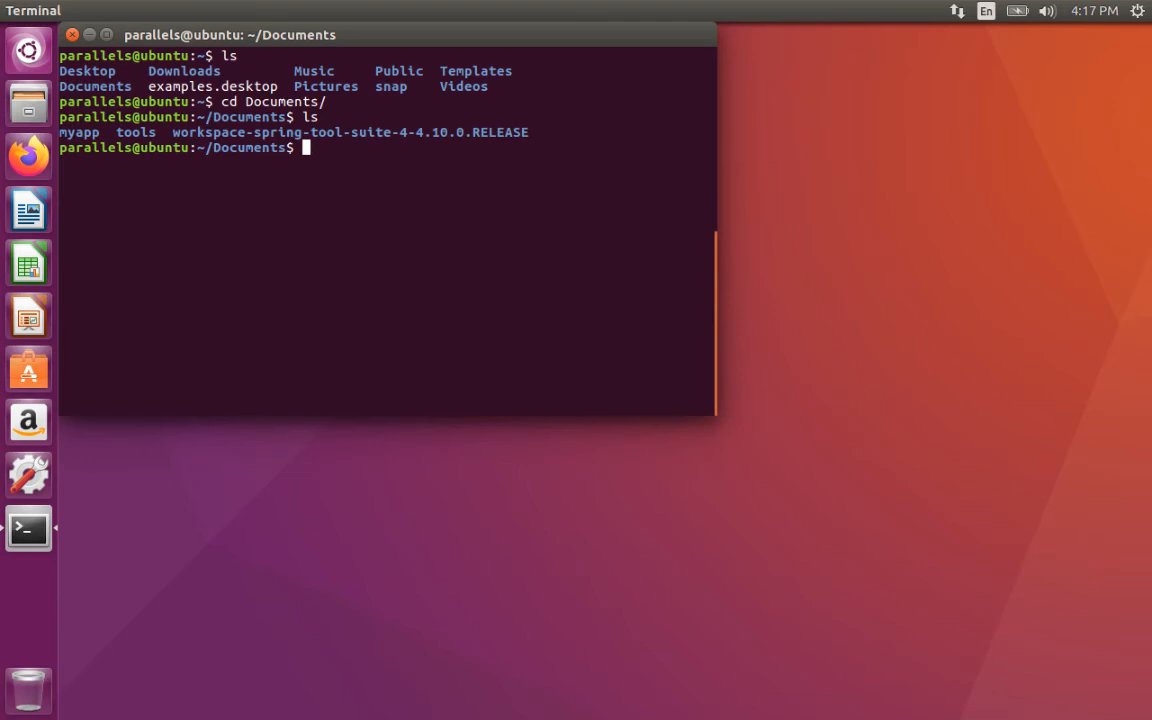
# Step: Change into the myapp folder and launch VS Code there with 'code .'
pyautogui.write('cd myapp/')
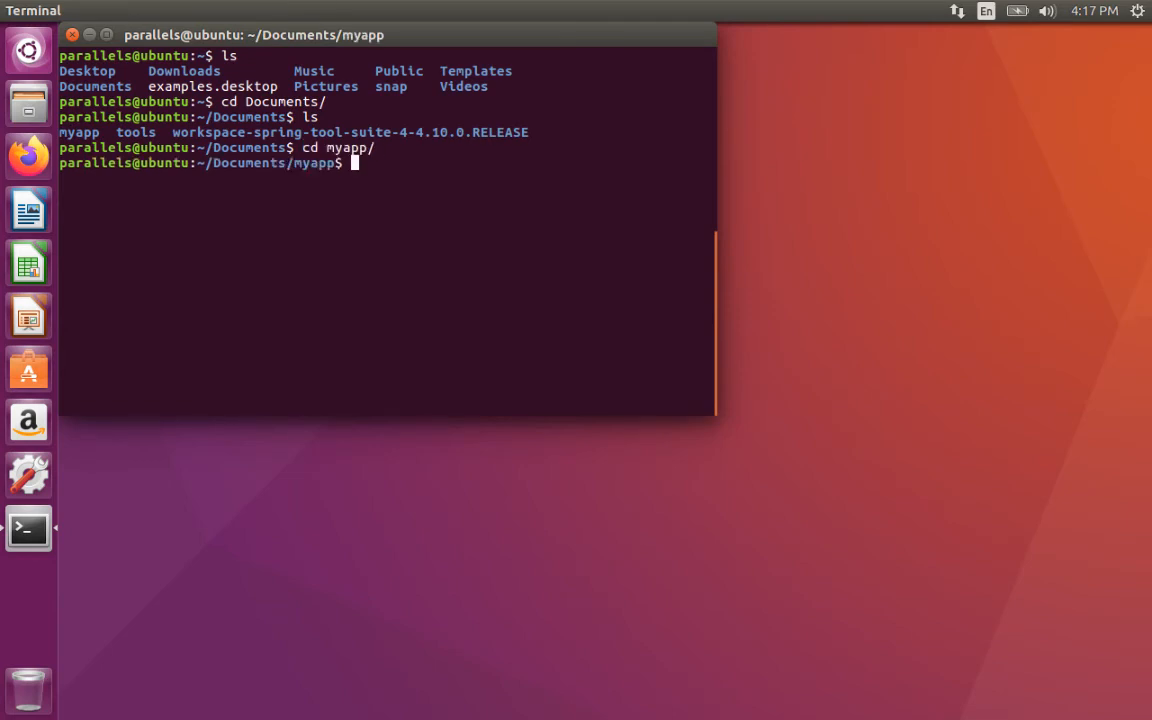
pyautogui.write('code .')
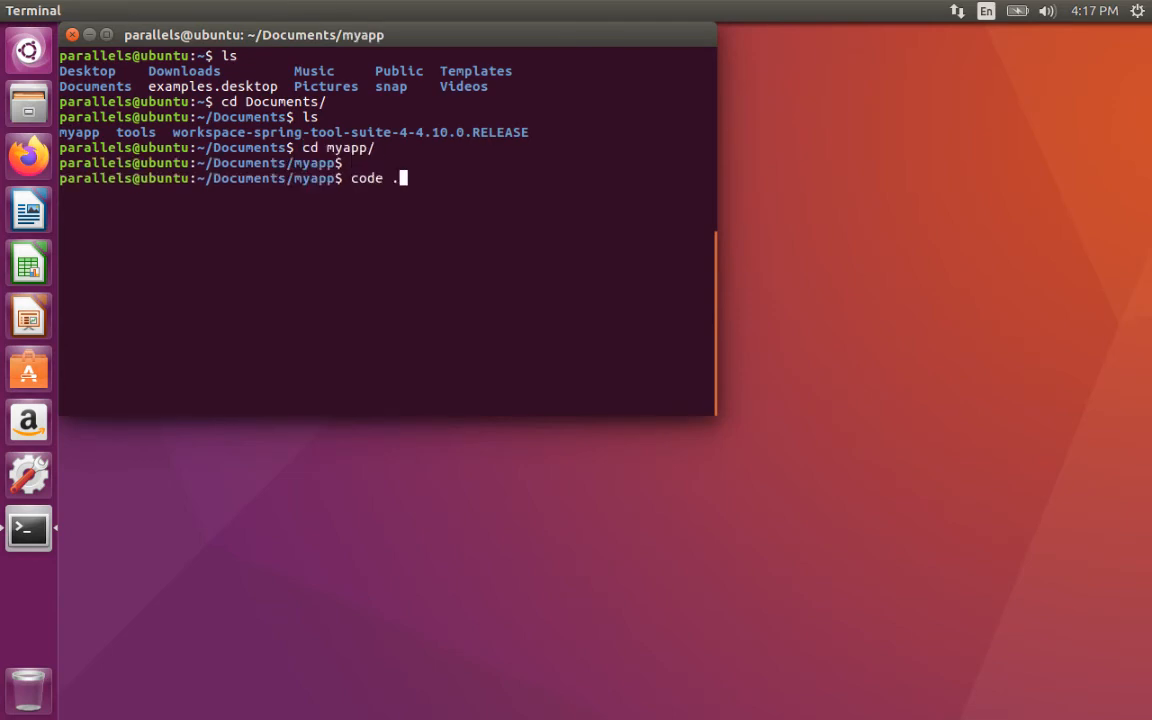